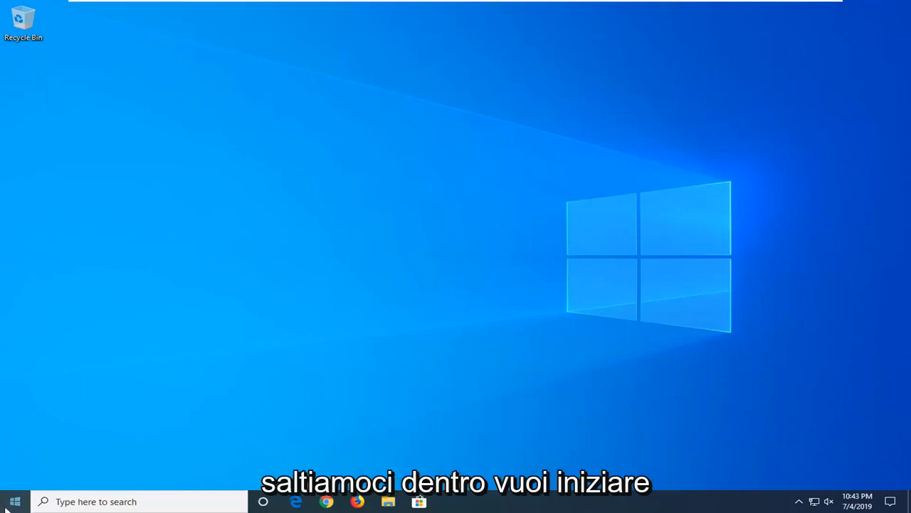
Search the taskbar for "con" to reach Control Panel
{"action": "type", "text": "con"}
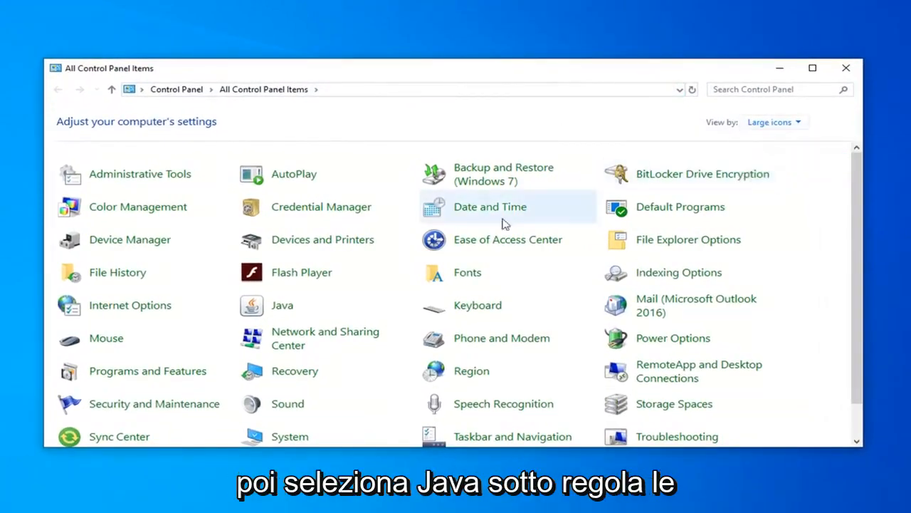
{"action": "mouse_move", "coordinate": [282, 305]}
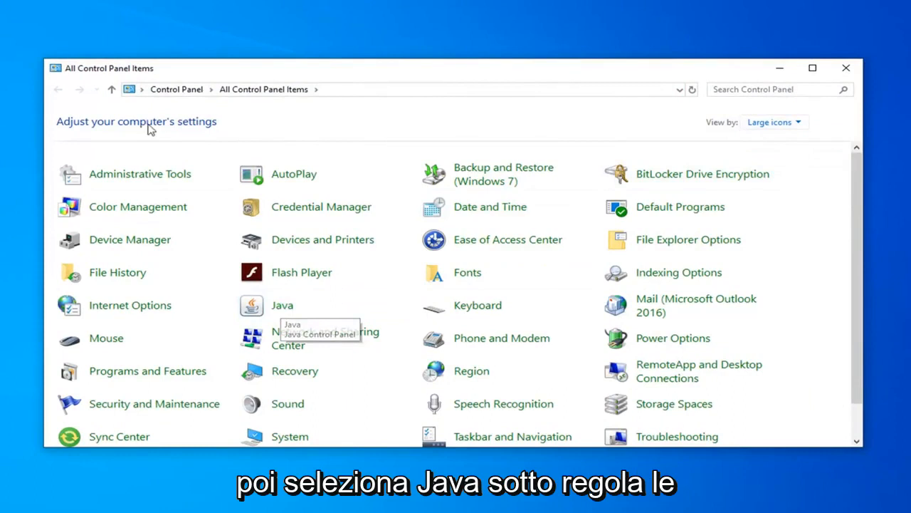
Launch the Java Control Panel from the Java item and show its Advanced tab
{"action": "left_click", "coordinate": [282, 304]}
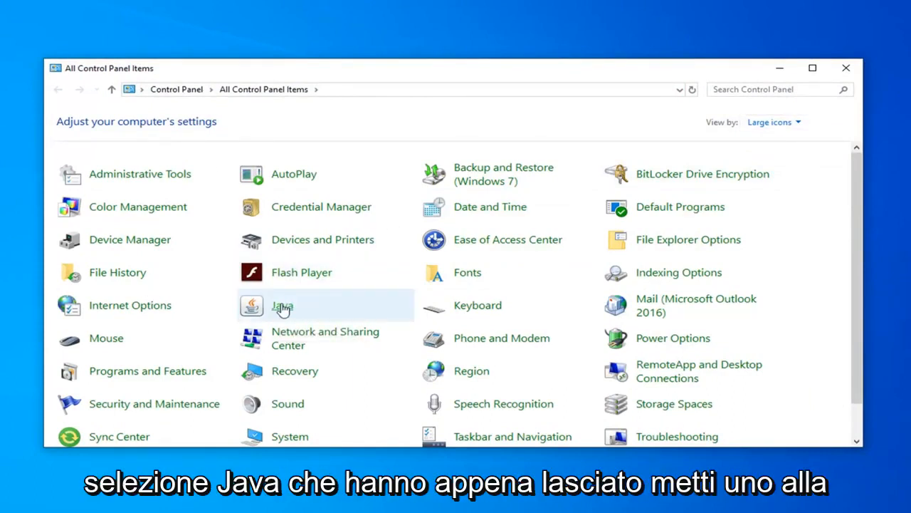
{"action": "double_click", "coordinate": [282, 305]}
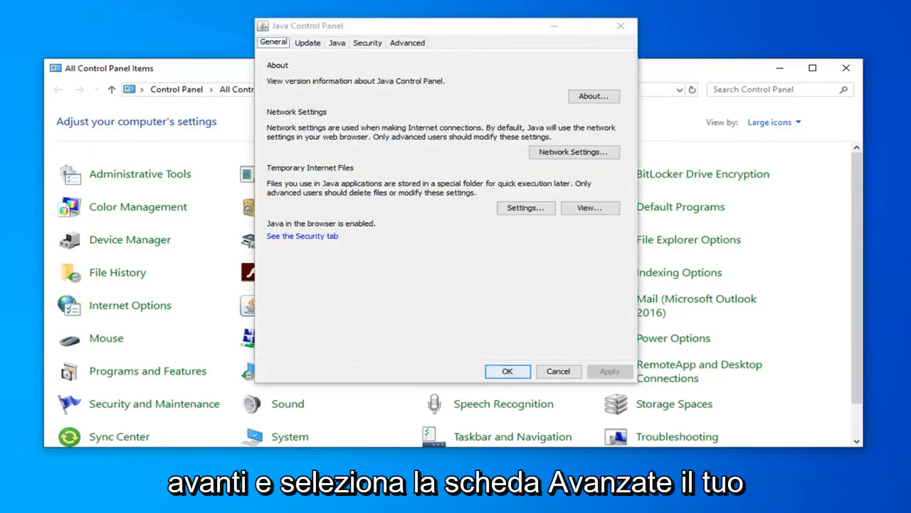
{"action": "left_click", "coordinate": [407, 42]}
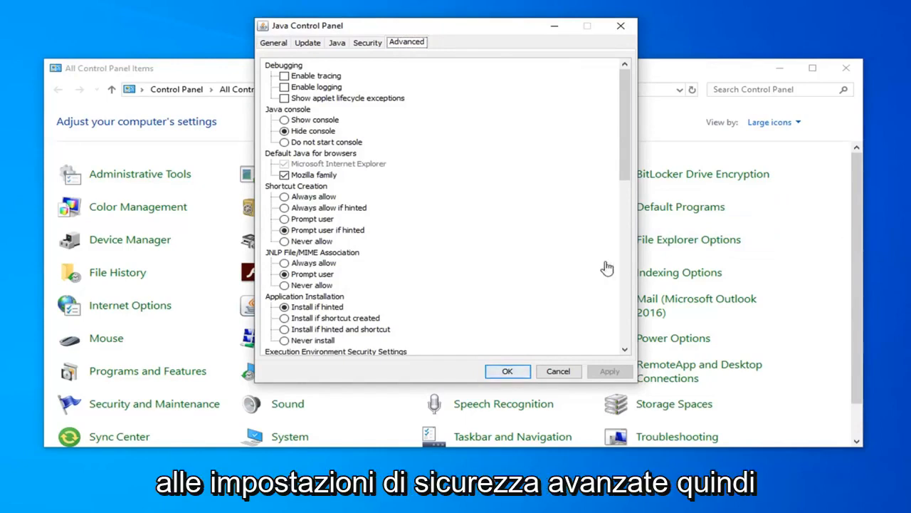
{"action": "mouse_move", "coordinate": [634, 155]}
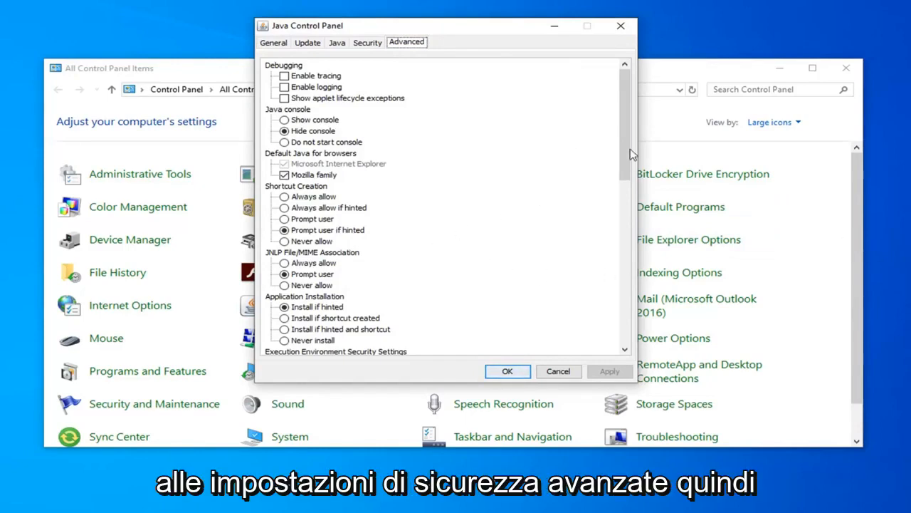
Scroll to Advanced Security Settings and save with OK, closing the Java panel
{"action": "scroll", "scroll_direction": "down", "scroll_amount": 3}
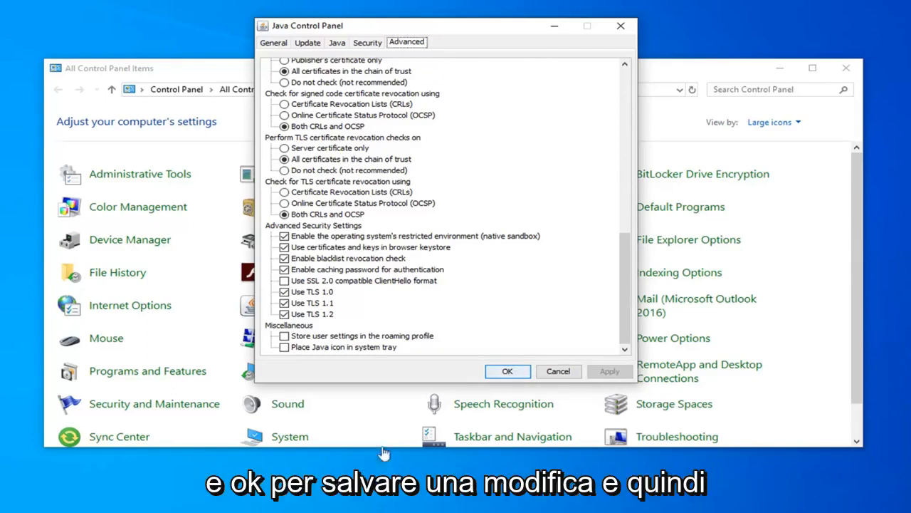
{"action": "left_click", "coordinate": [507, 371]}
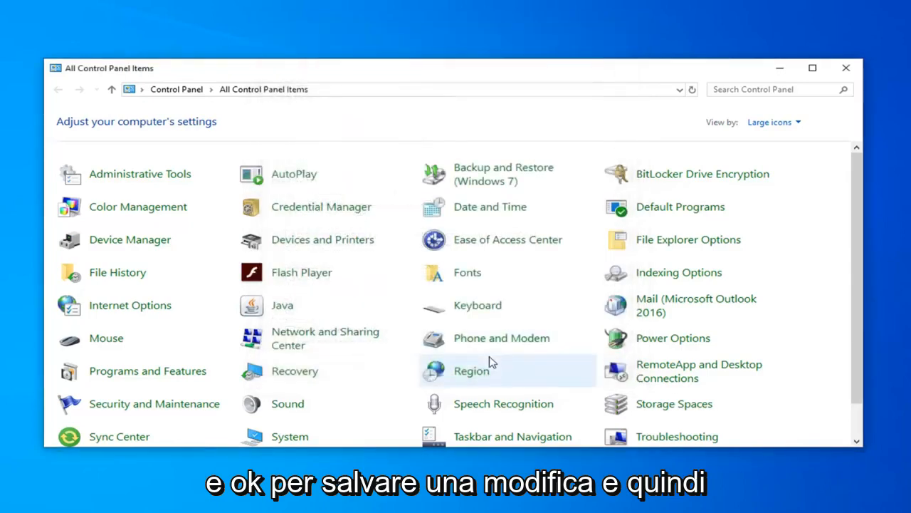